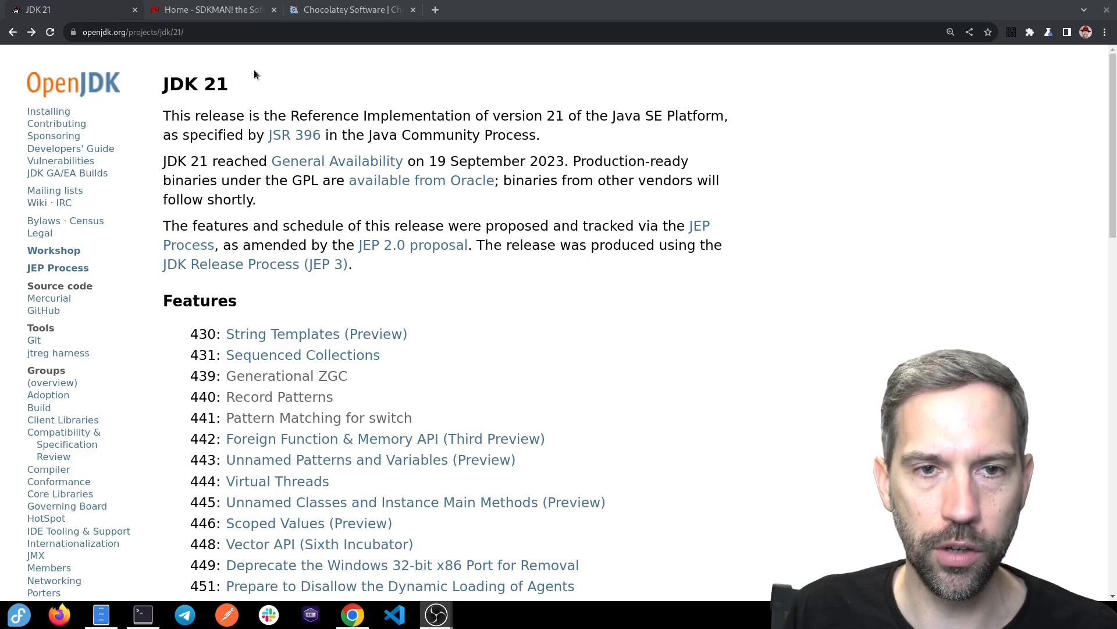
Review the SDKMAN and JDK 21 pages, verify OpenJDK 17 with java -version, then clear the terminal
click(210, 10)
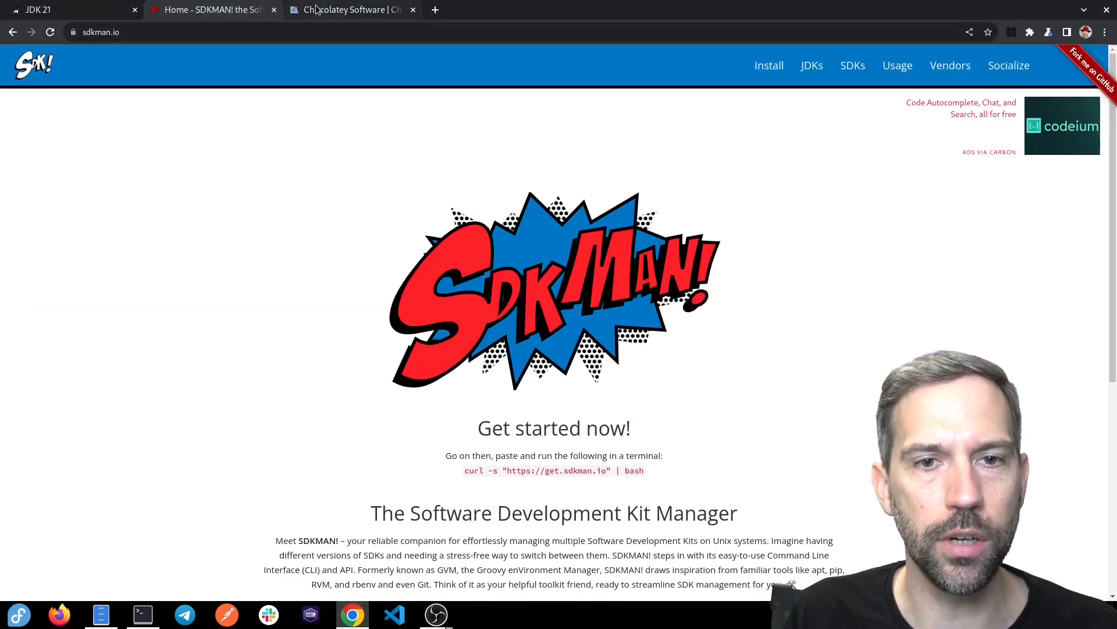
click(47, 10)
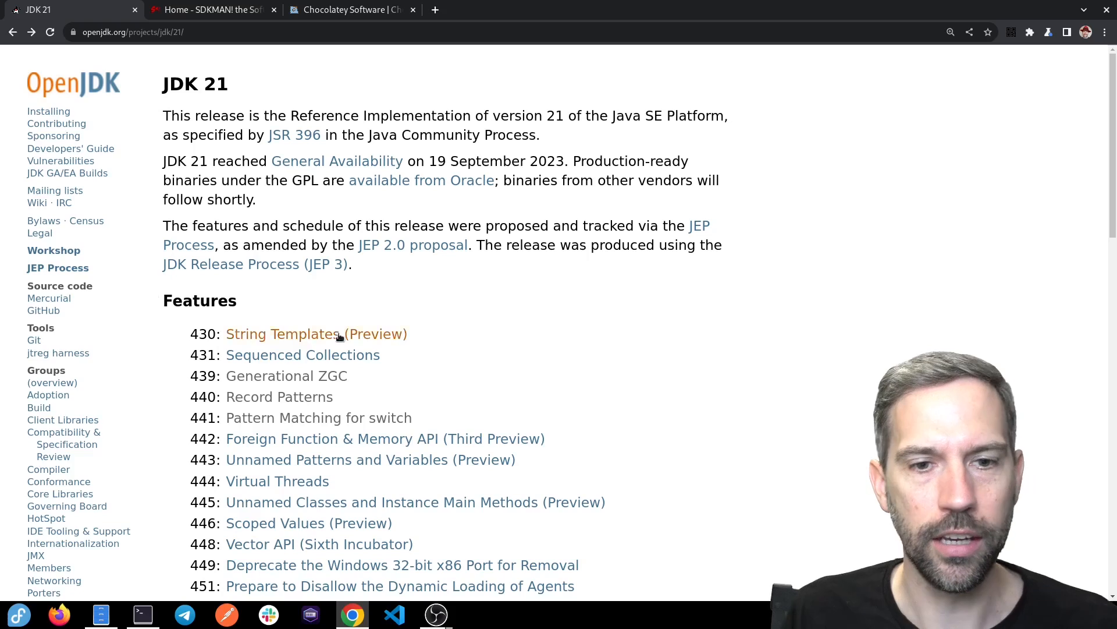
mouse_move(621, 347)
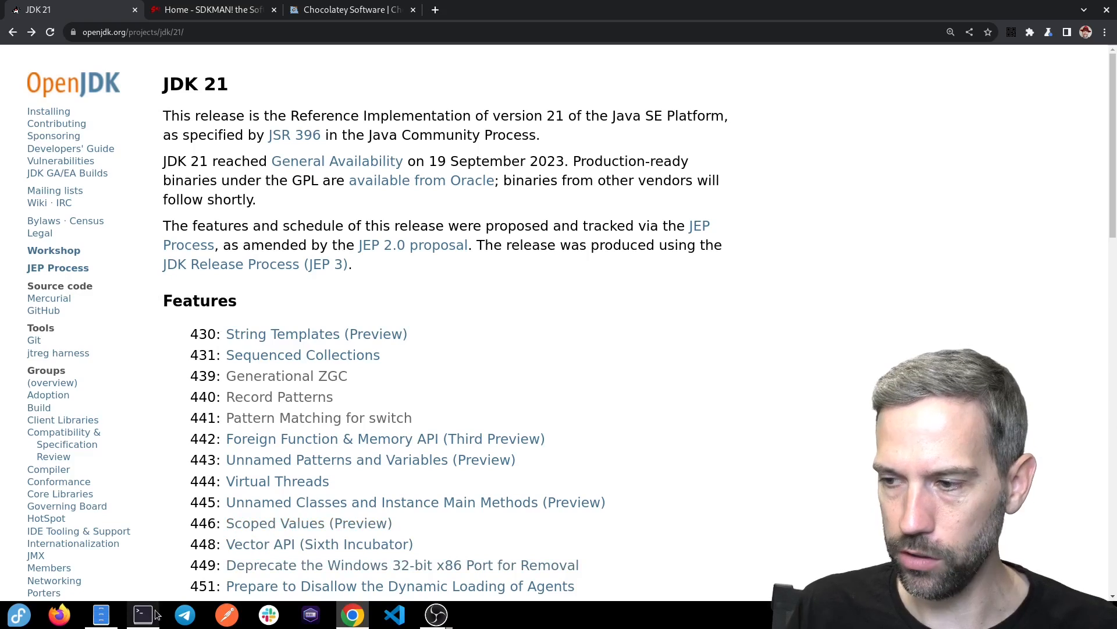
click(143, 615)
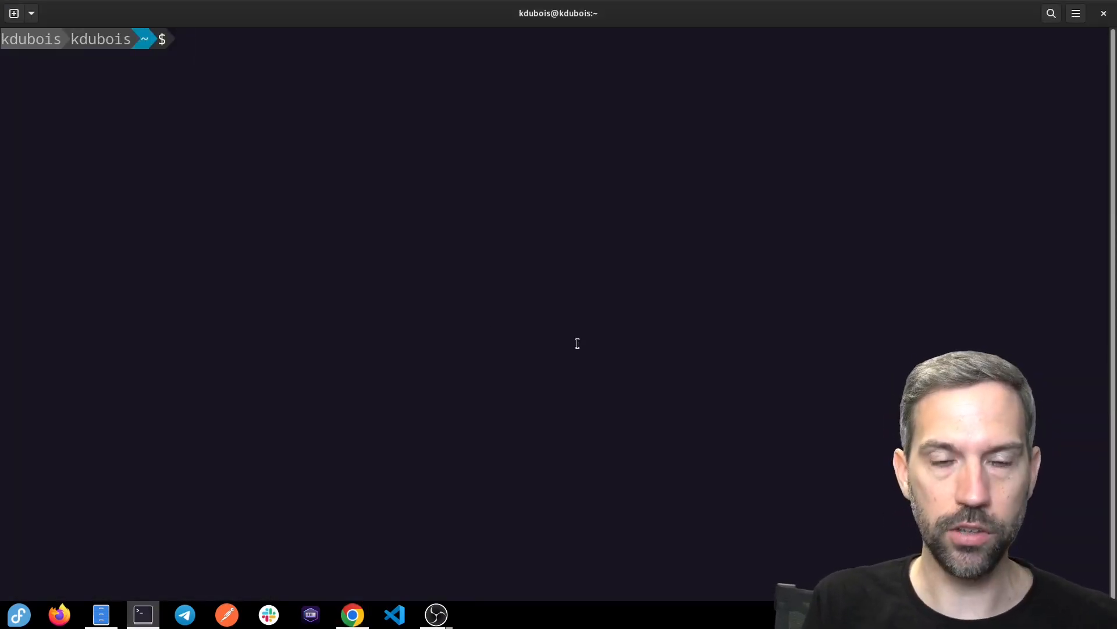
text(java -version)
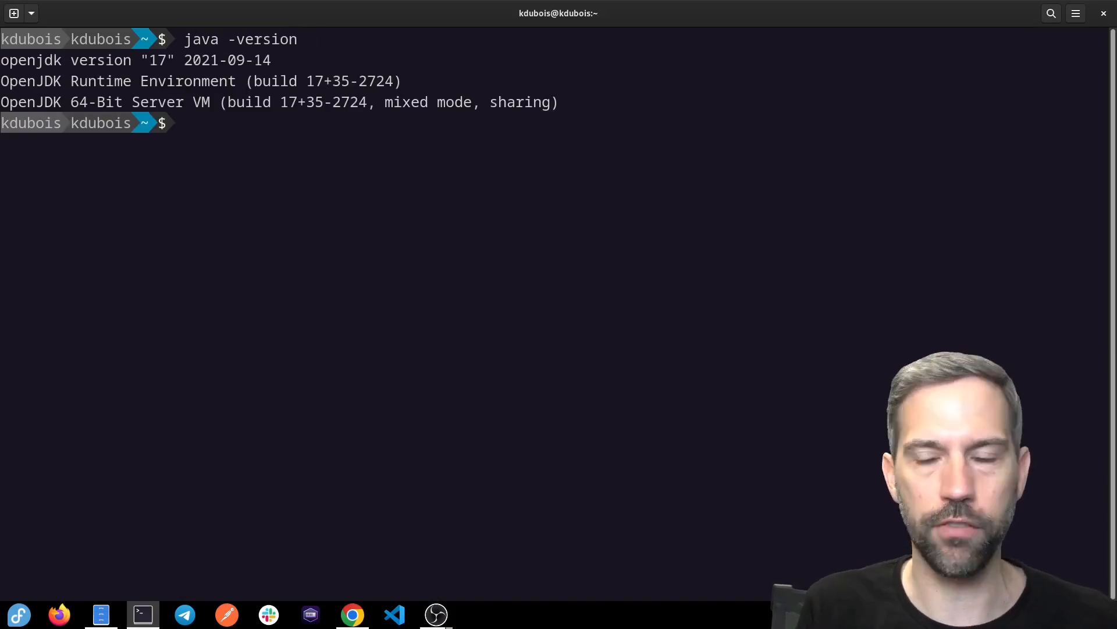
text(clear)
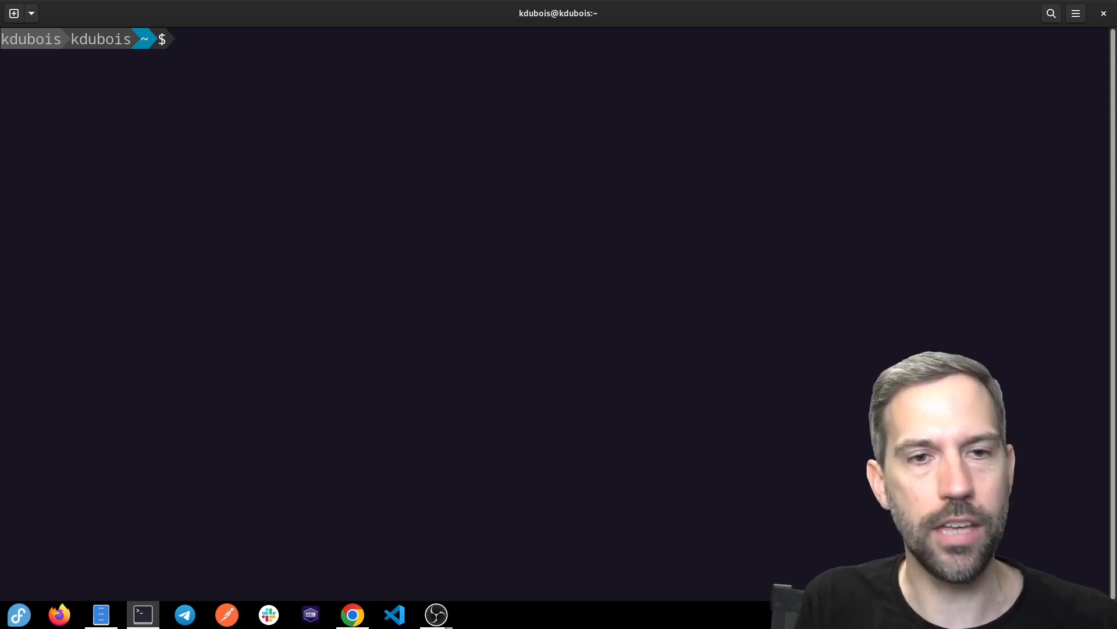
Run sdk install java 21-open, listing Java 21 builds with Tab completion
text(sdk insta)
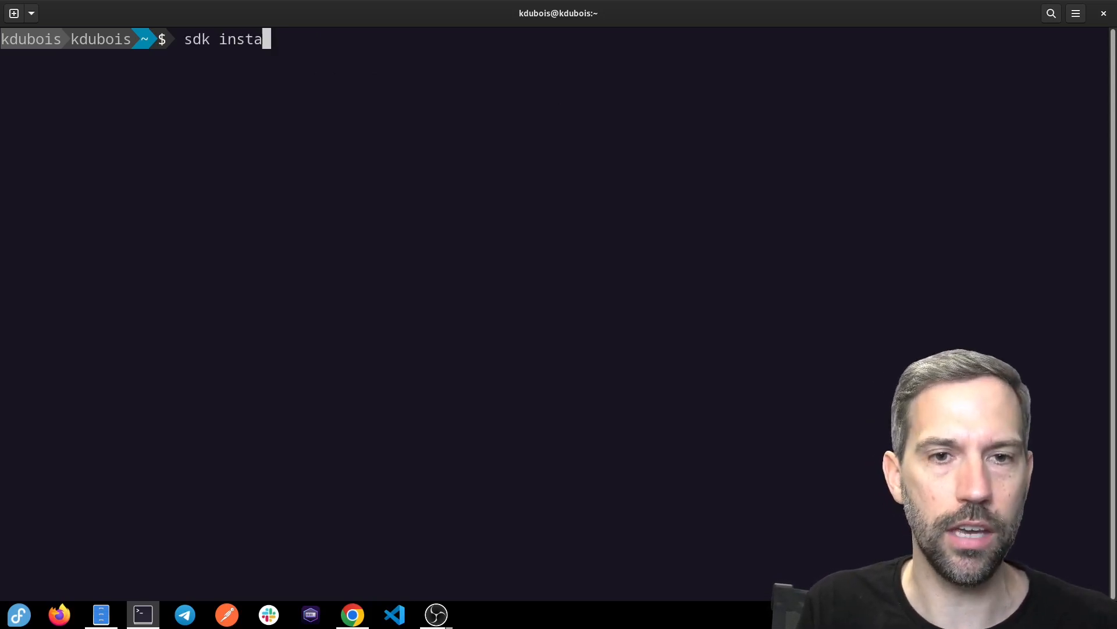
text(ll java)
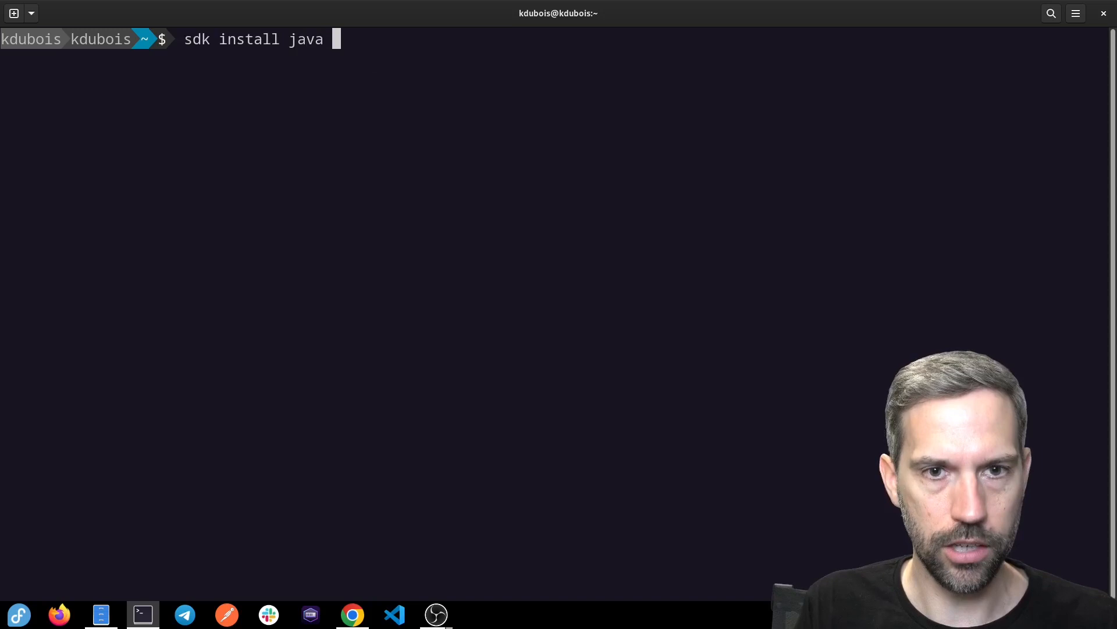
text(21)
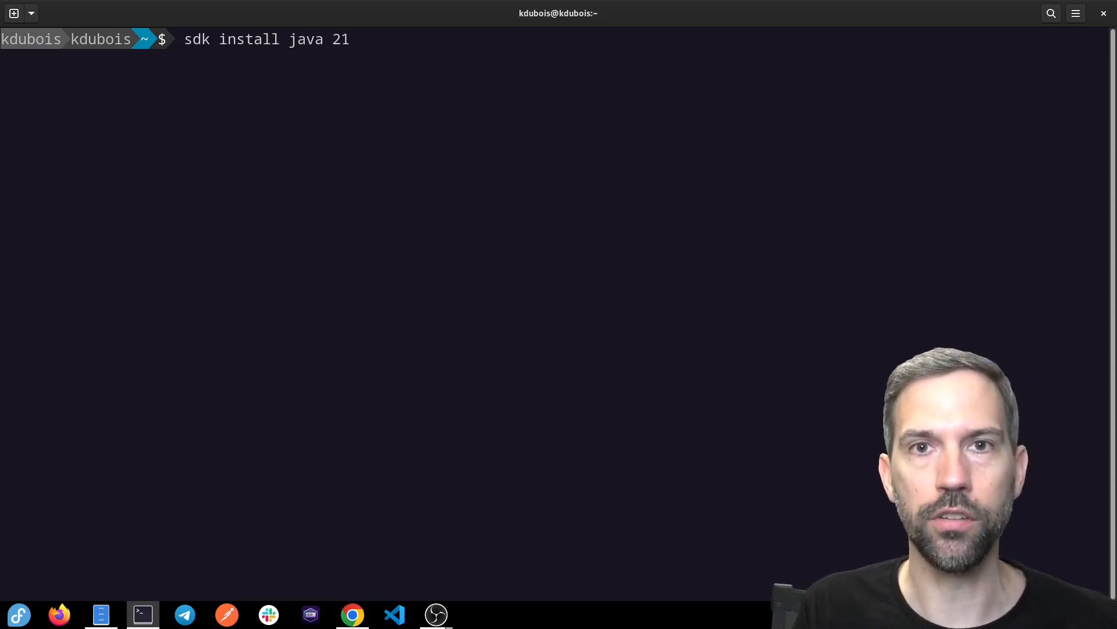
key(Tab)
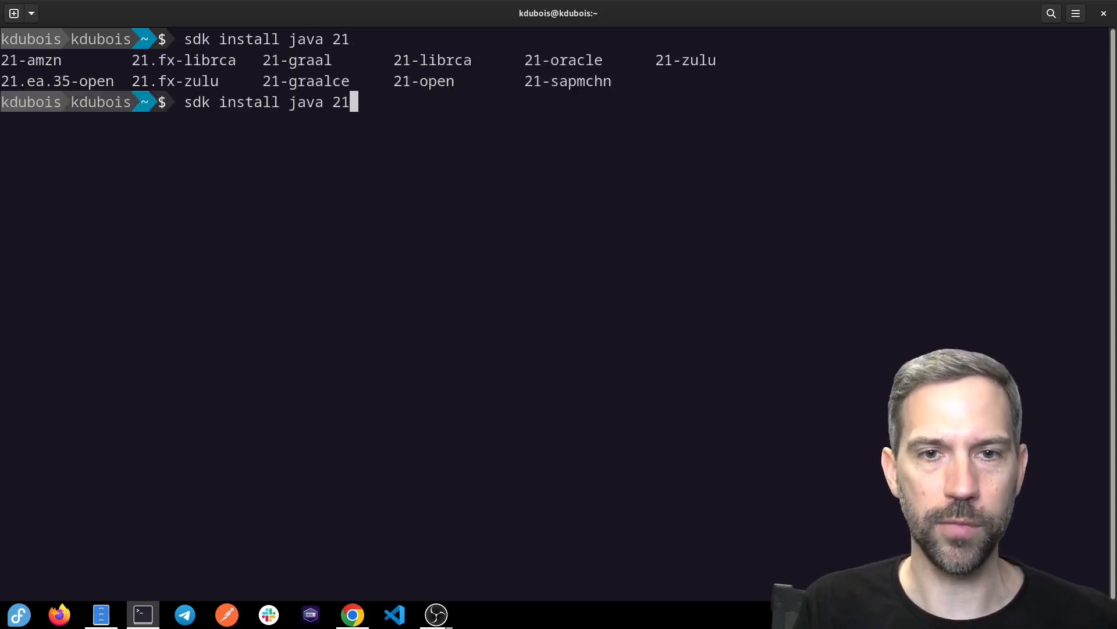
text(-ope)
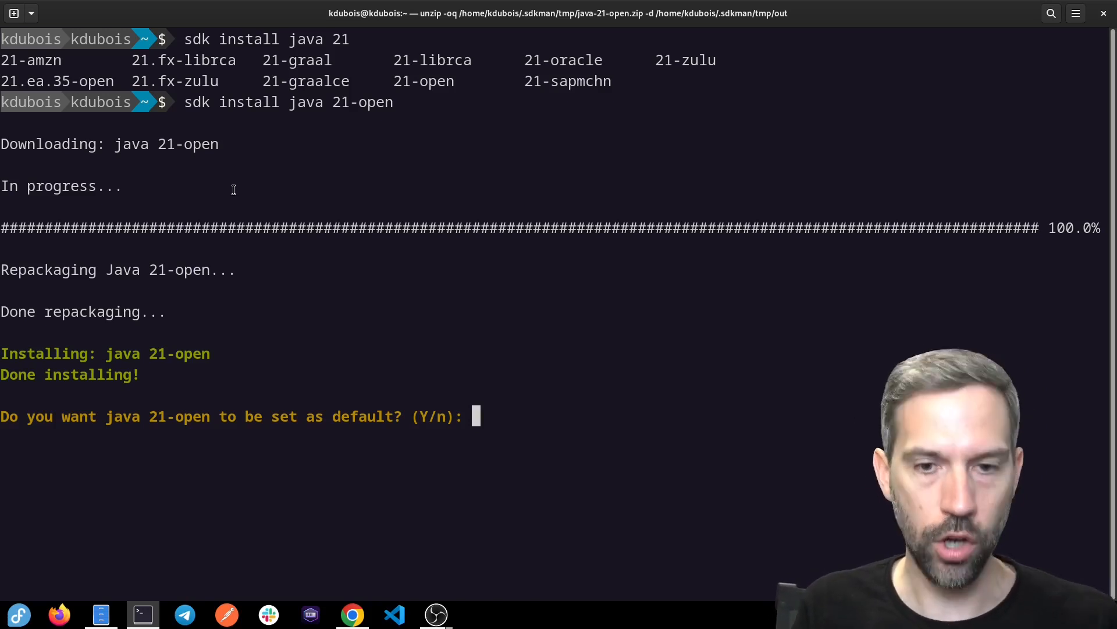
Answer n to the default prompt, run sdk use java 21-open, and see java -version report 21
text(n)
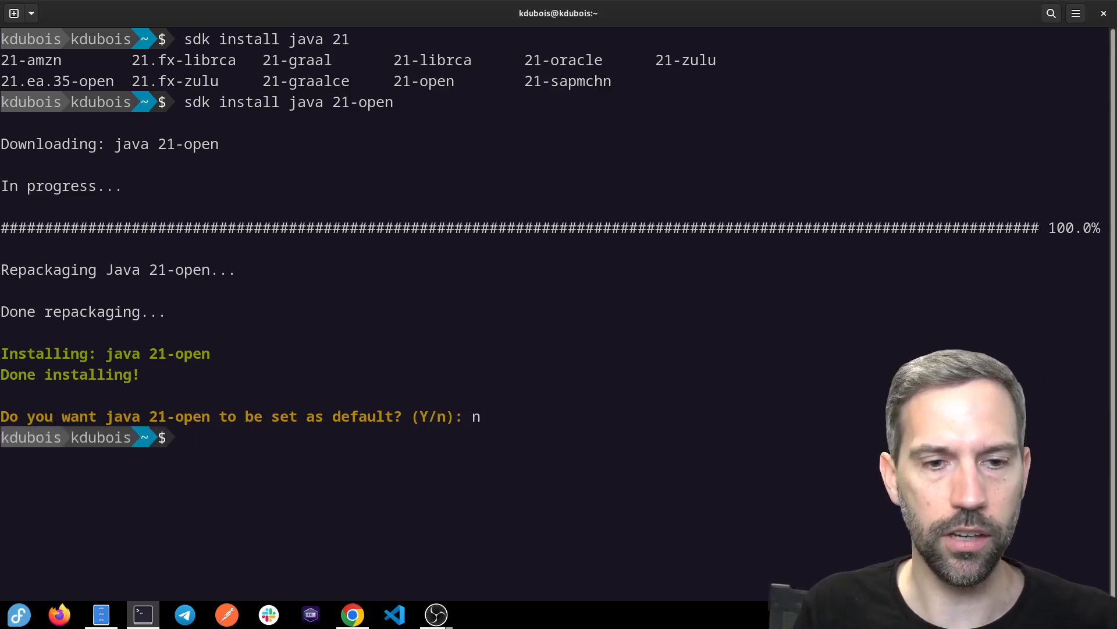
text(sdk)
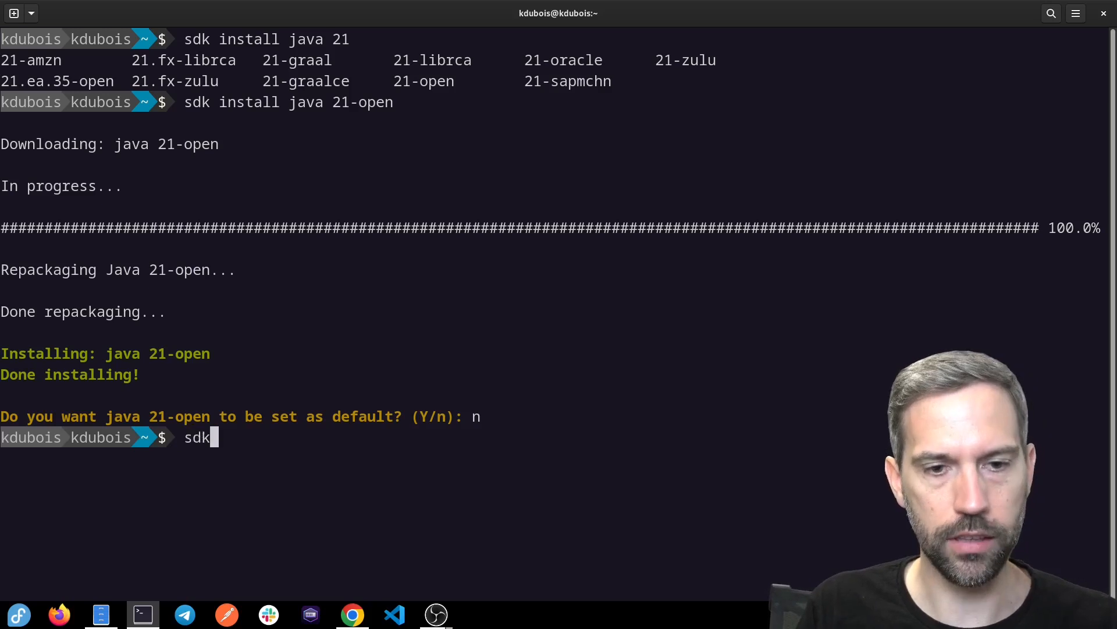
text(use)
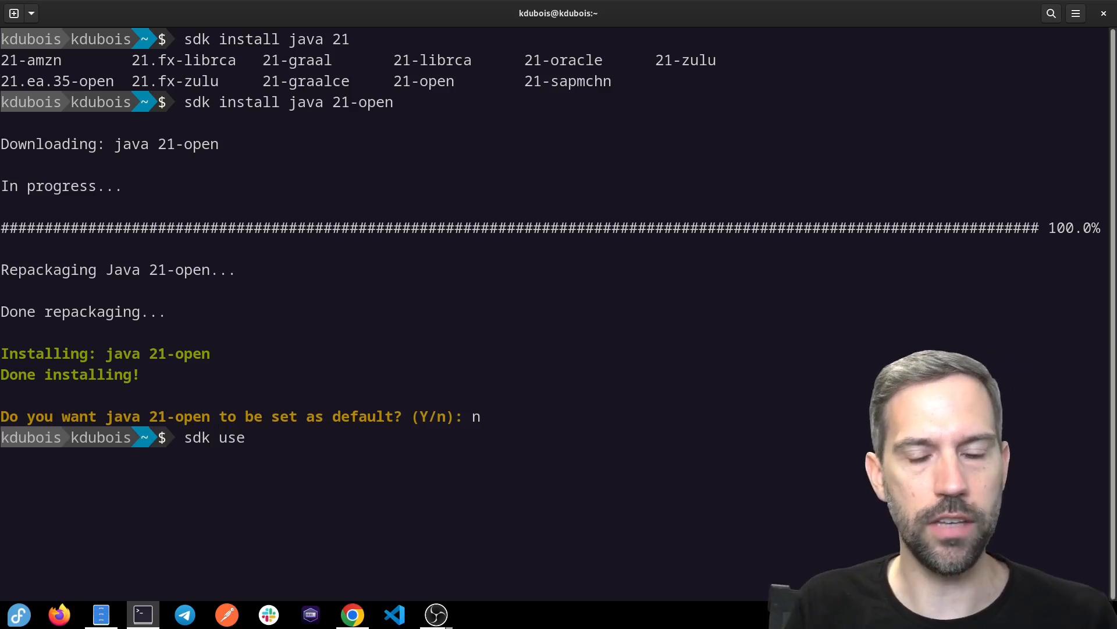
text(java 21-open)
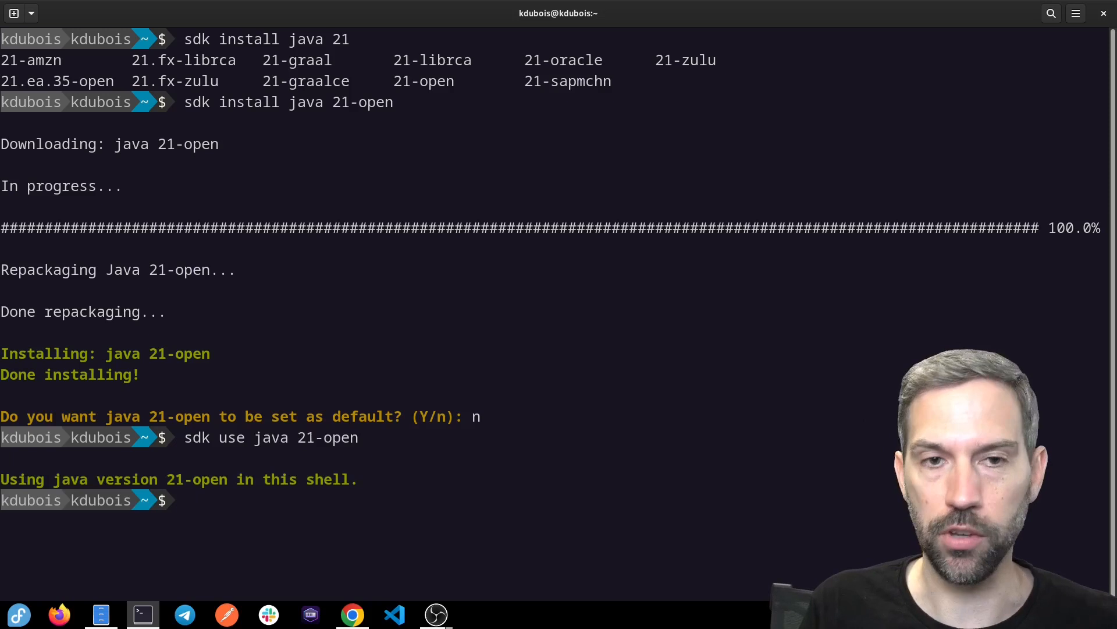
text(java -version)
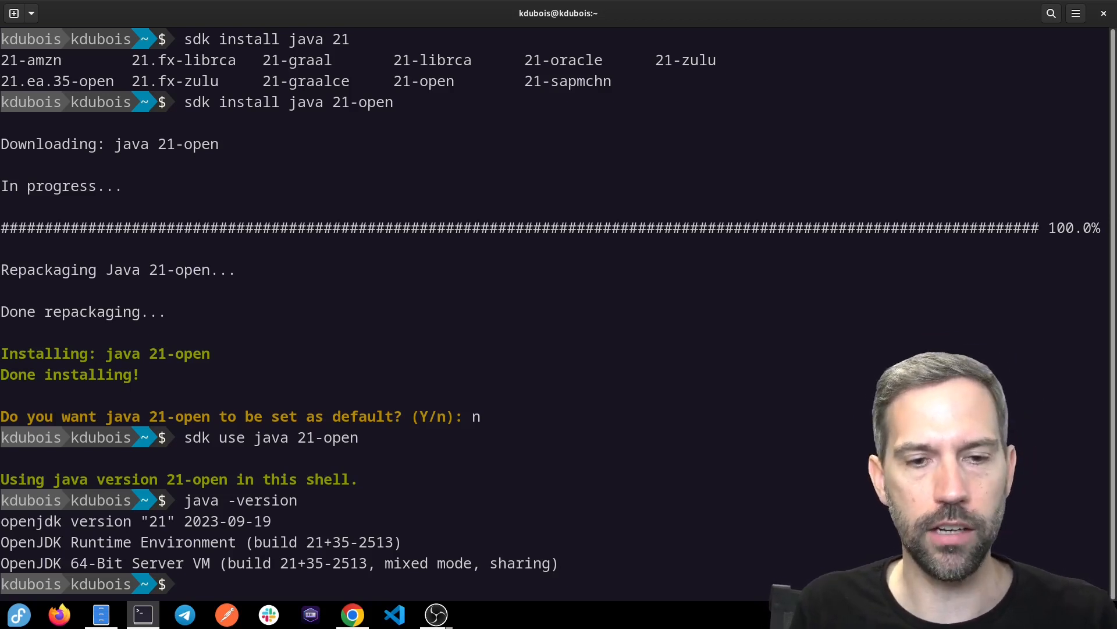
text(sdk)
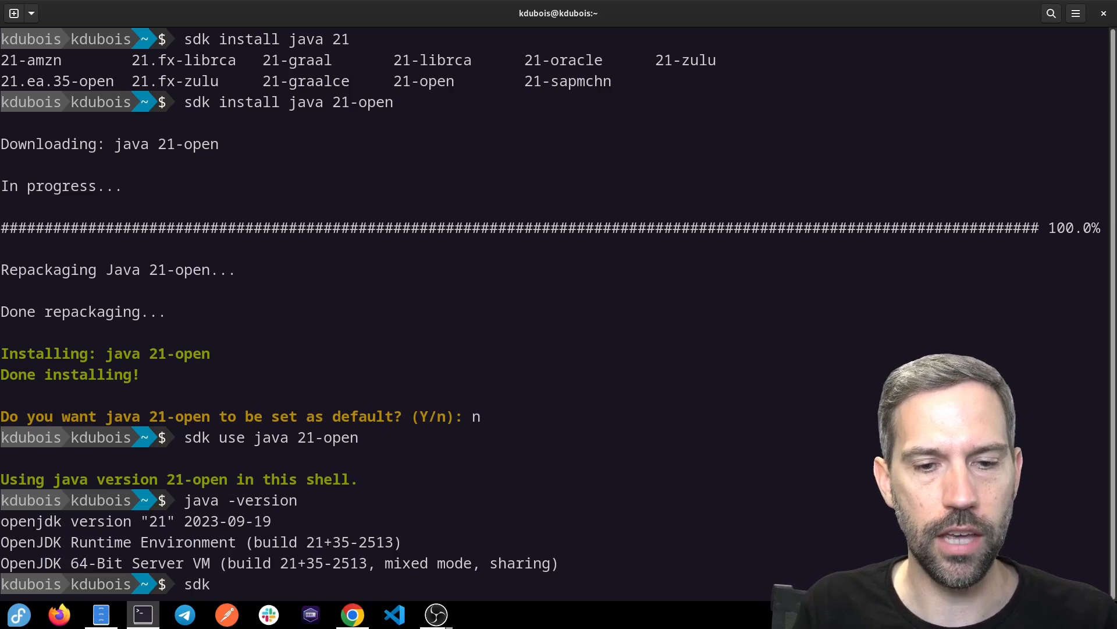
text(default java 21-open)
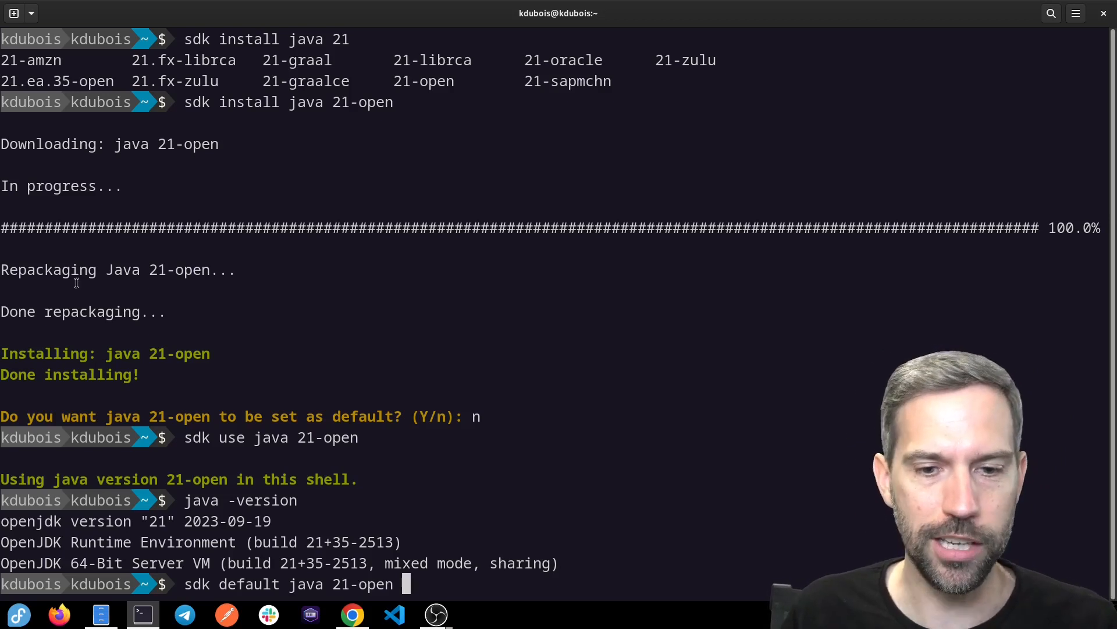
key(BackSpace)
text(sdk use)
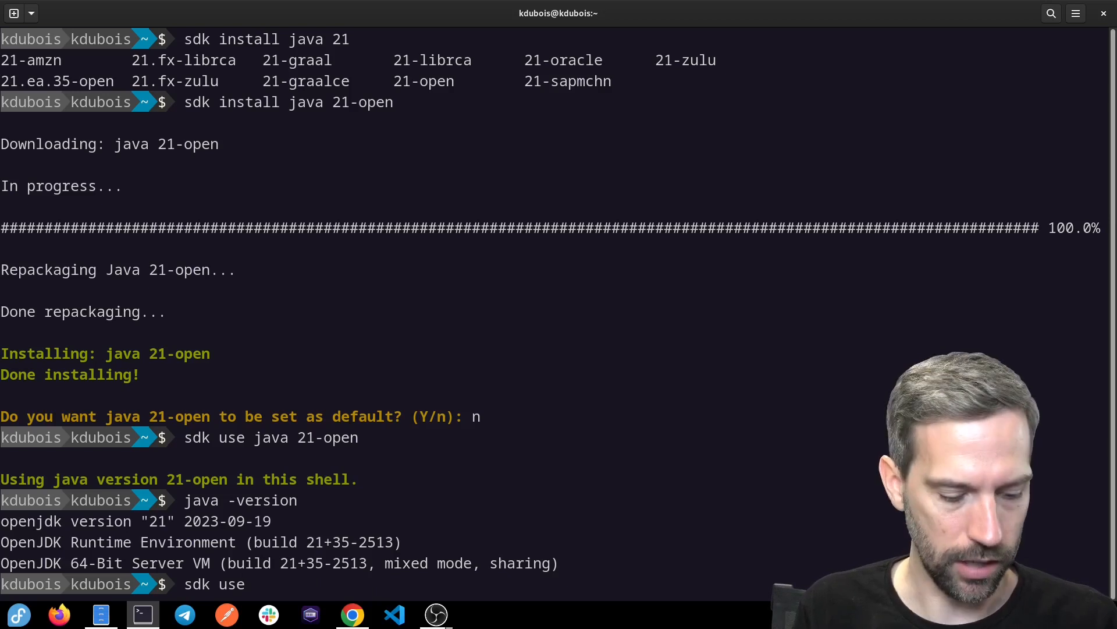
List installed Java 17 builds and type sdk use java 17.0.8 to switch back
text(17)
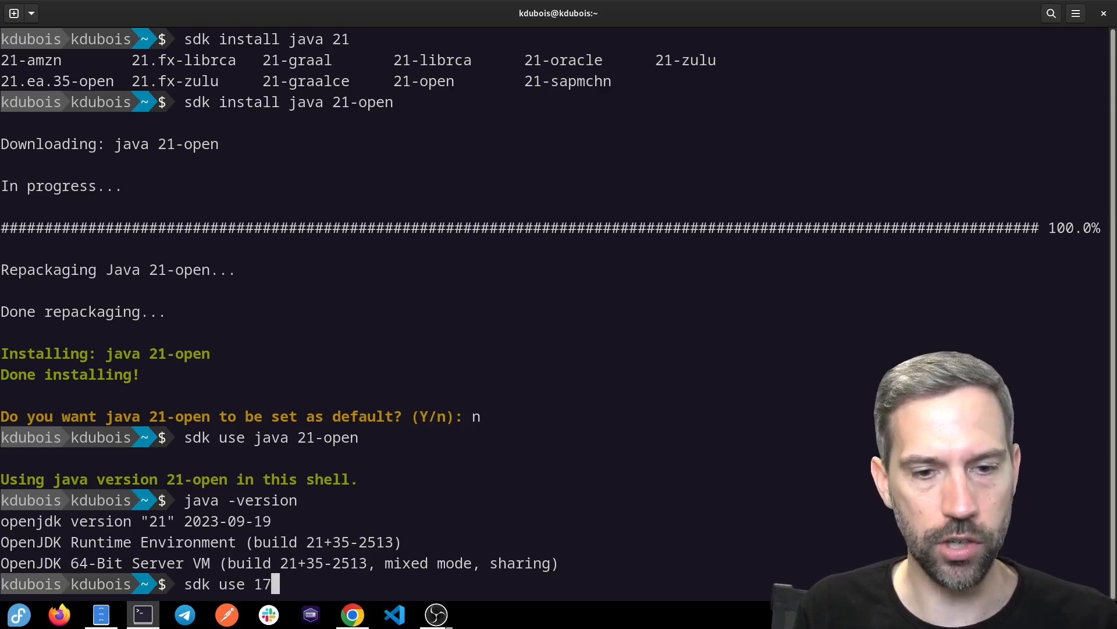
text(java)
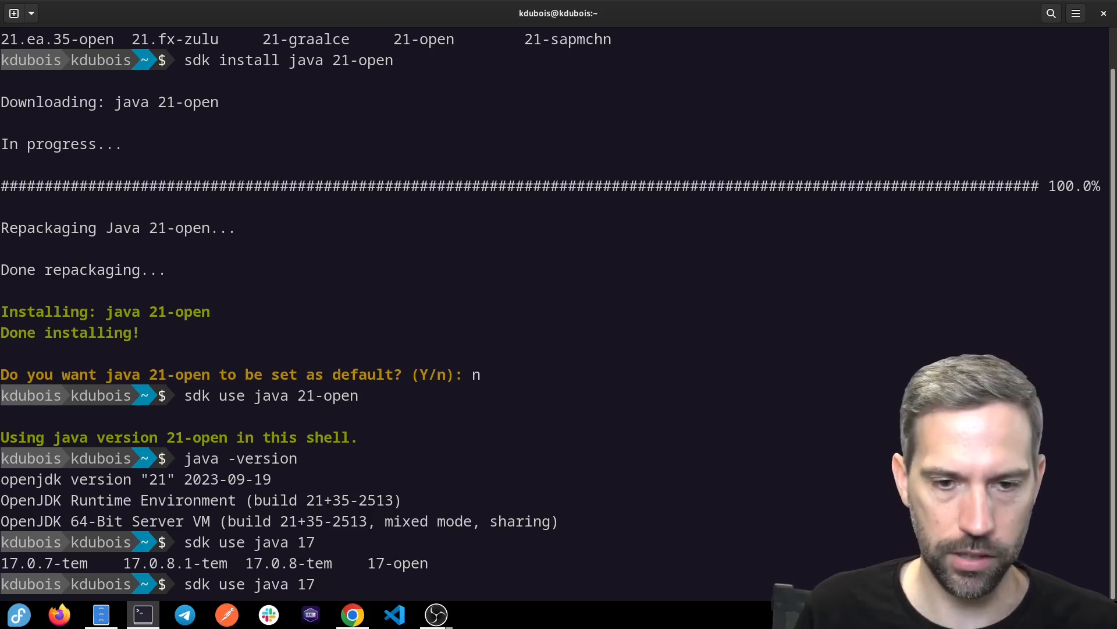
text(17.0.)
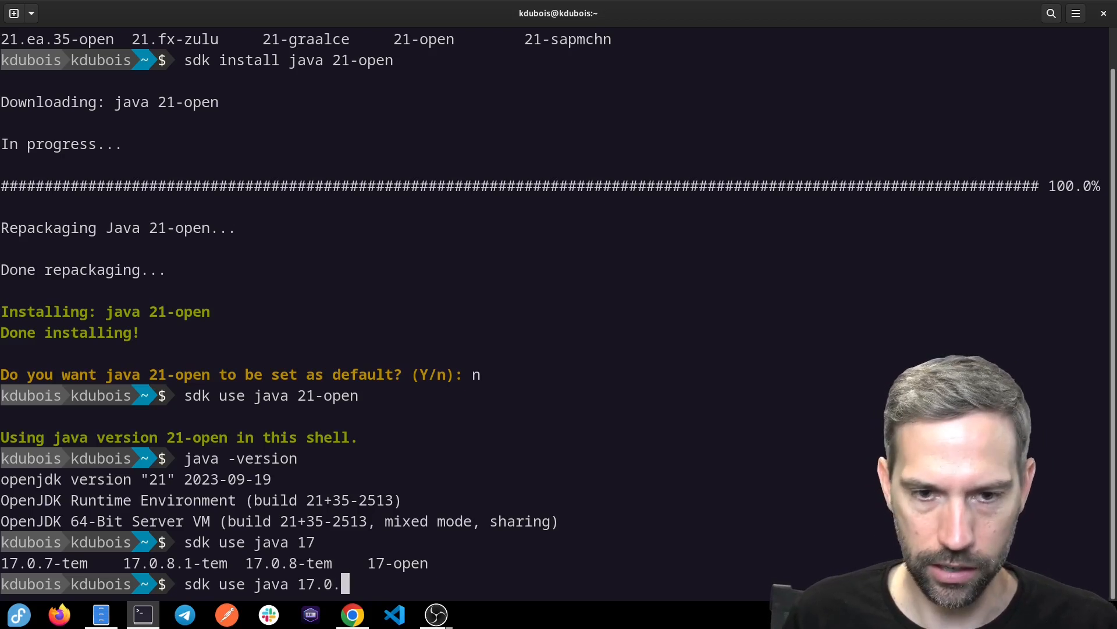
text(8)
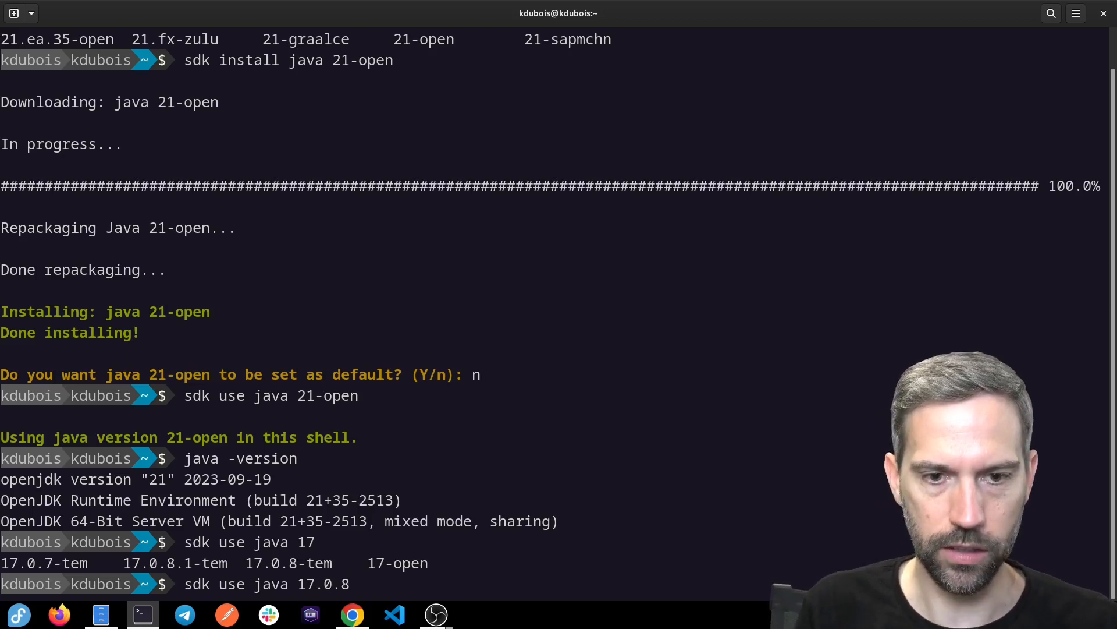